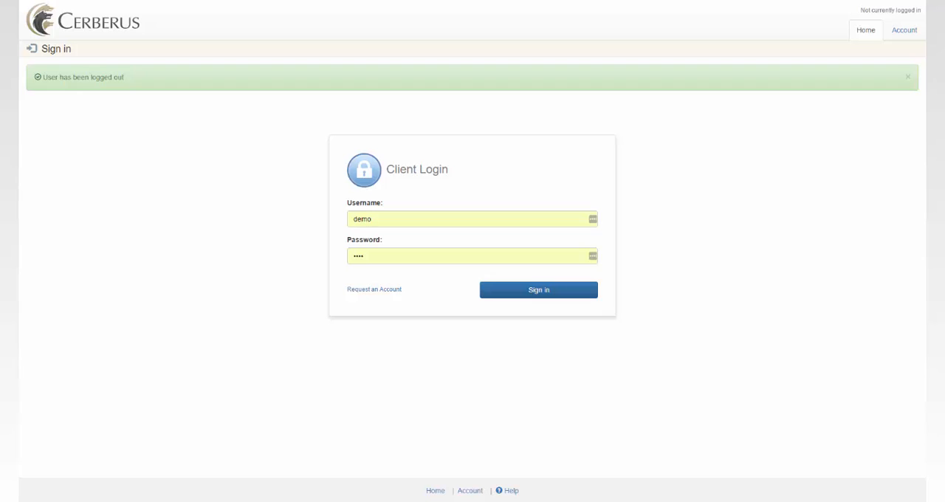
Sign in as the demo user to reach the File Manager with its five top-level folders
click(538, 290)
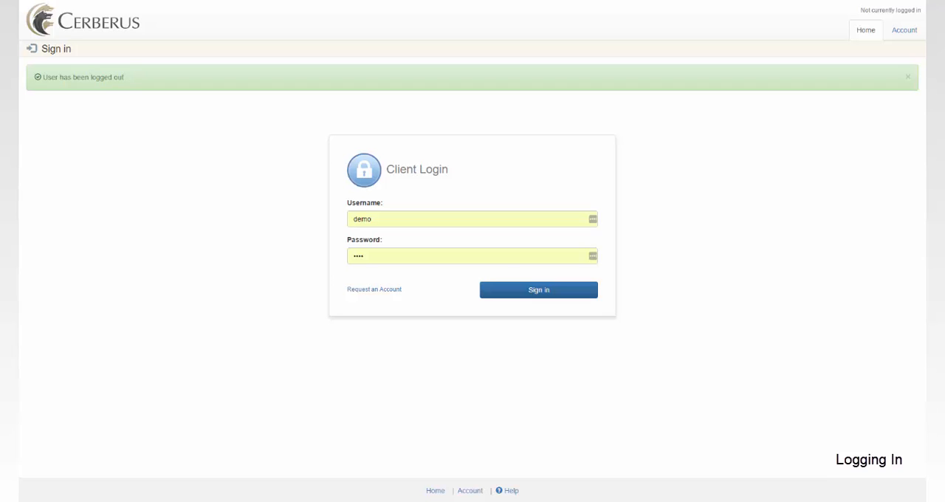
click(538, 289)
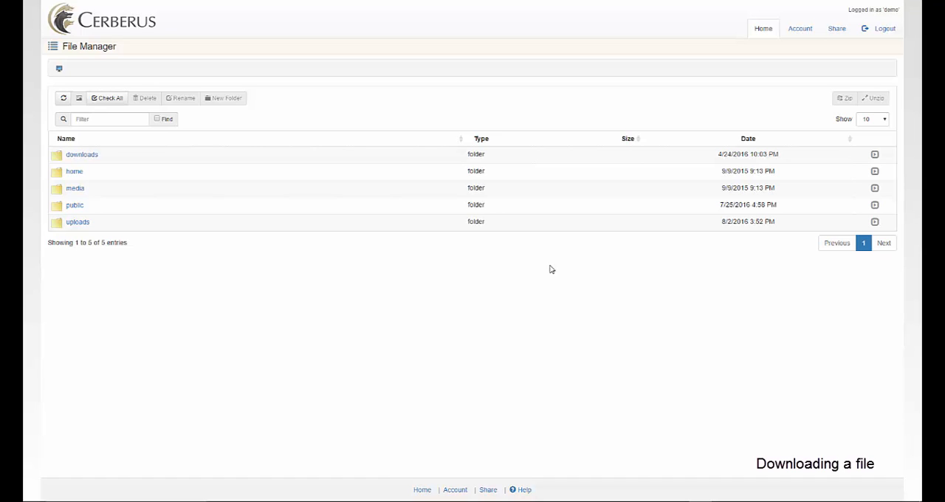
Download asl_task_guidelines.html from the downloads folder, then move to the uploads folder
click(83, 154)
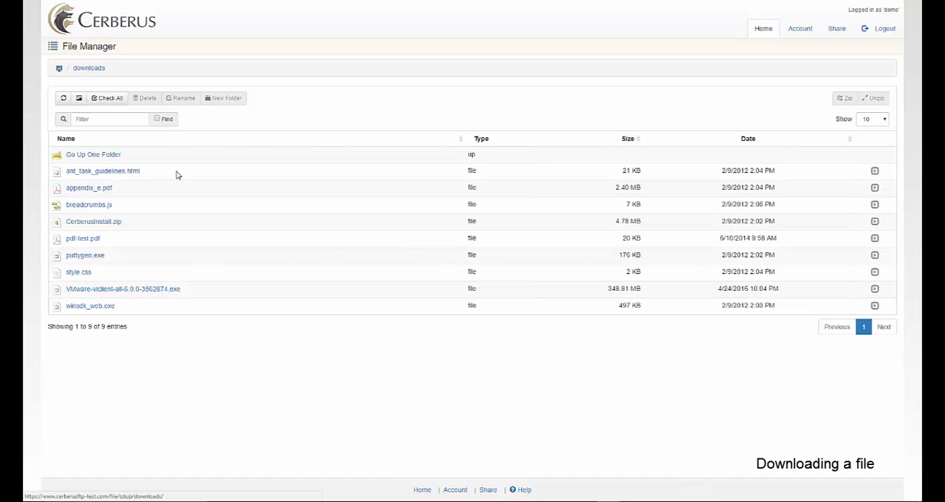
mouse_move(875, 171)
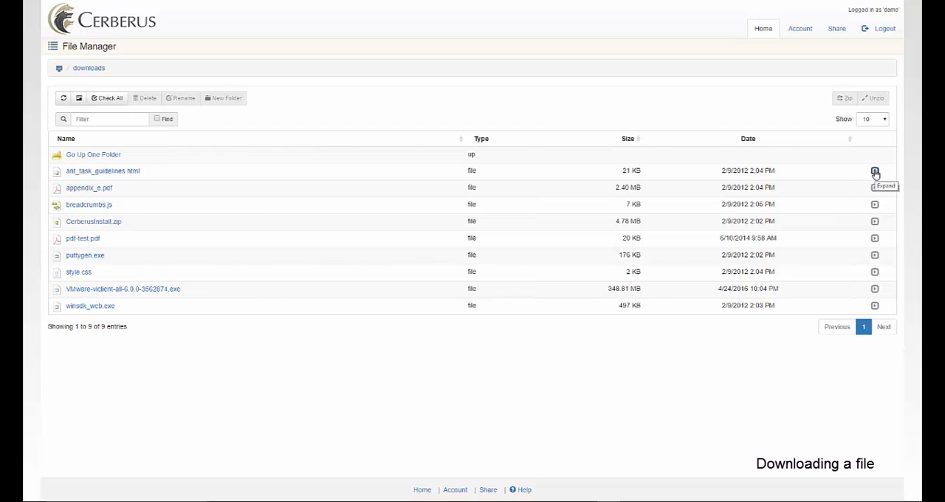
click(875, 171)
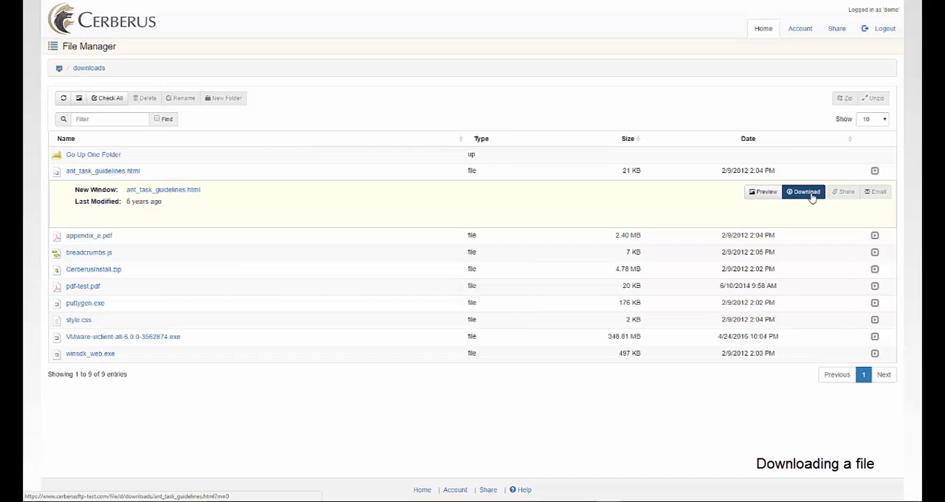
click(803, 192)
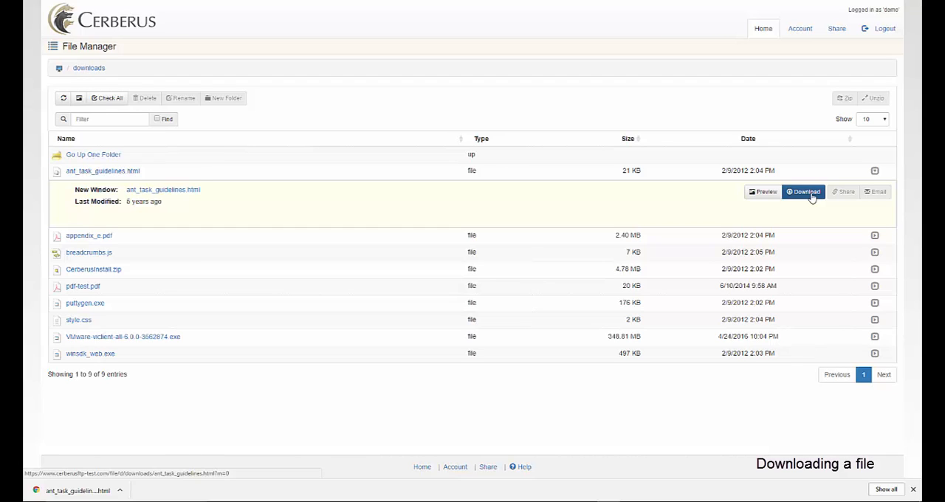
mouse_move(803, 198)
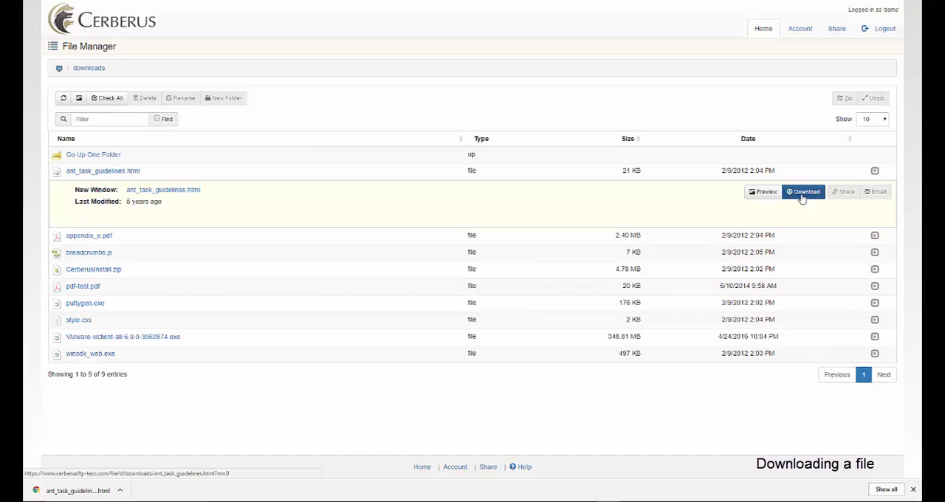
click(82, 286)
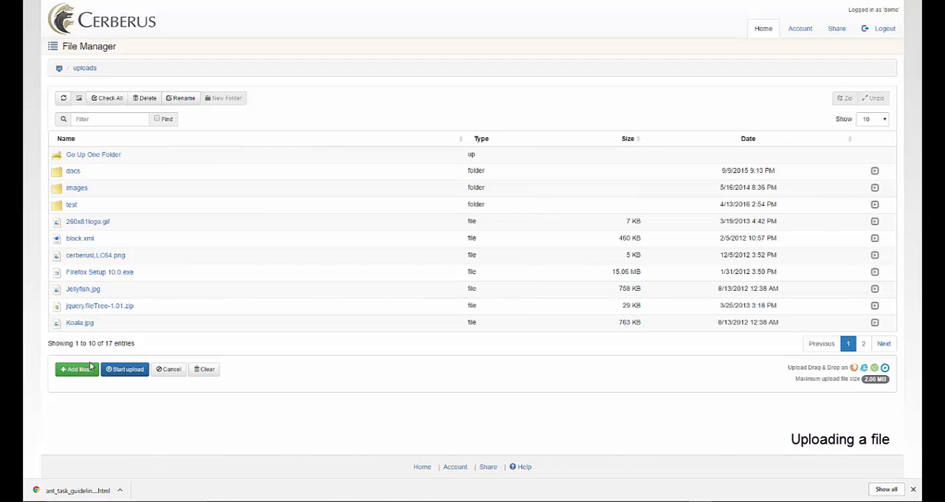
Upload popup screen (1).docx (78.15 KB) from the computer into the uploads folder
click(77, 370)
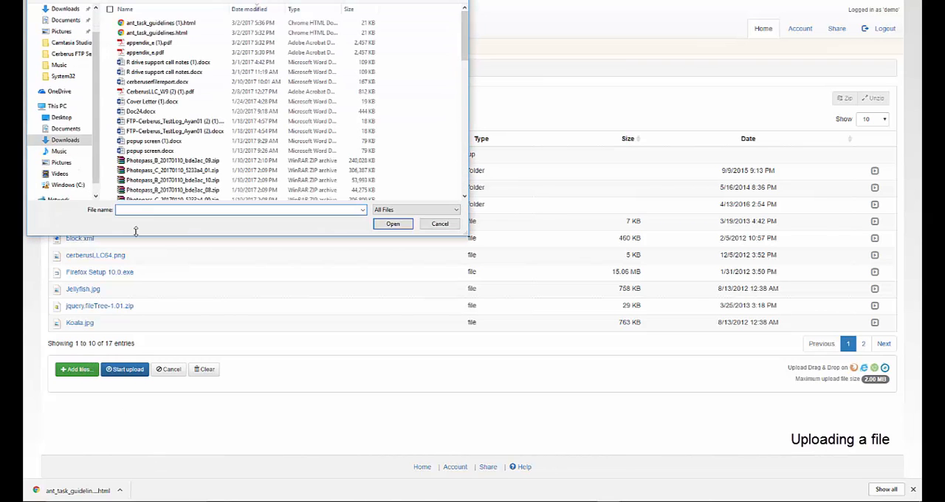
click(156, 142)
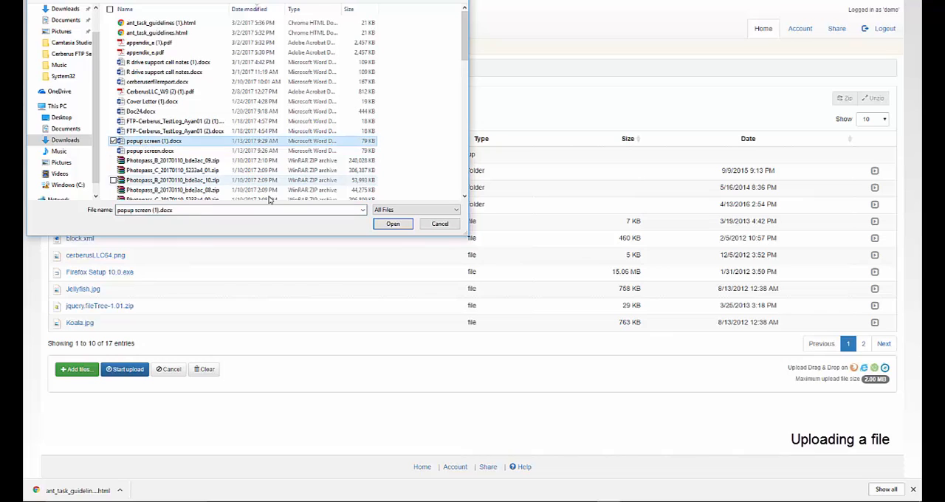
click(393, 225)
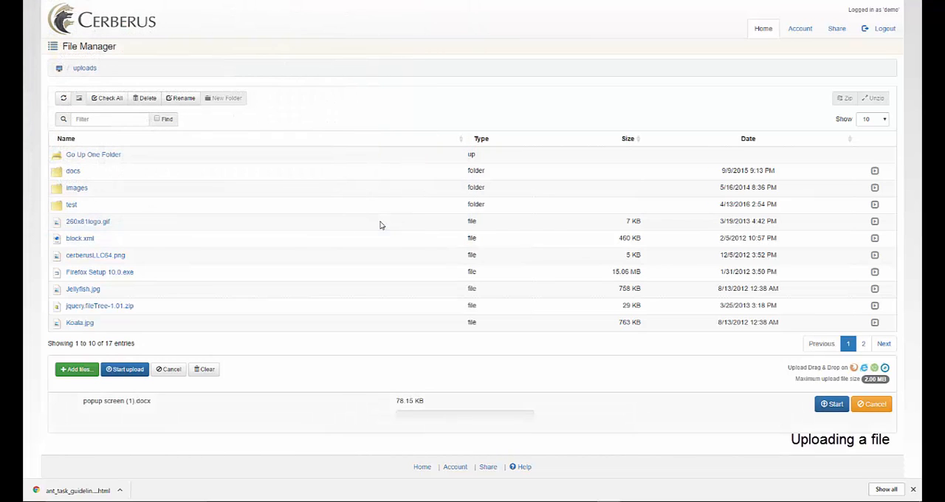
mouse_move(317, 288)
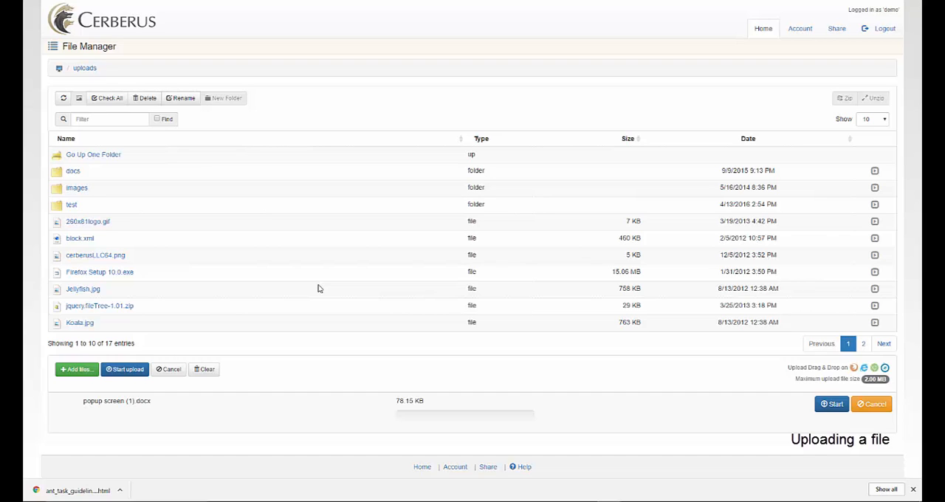
mouse_move(833, 405)
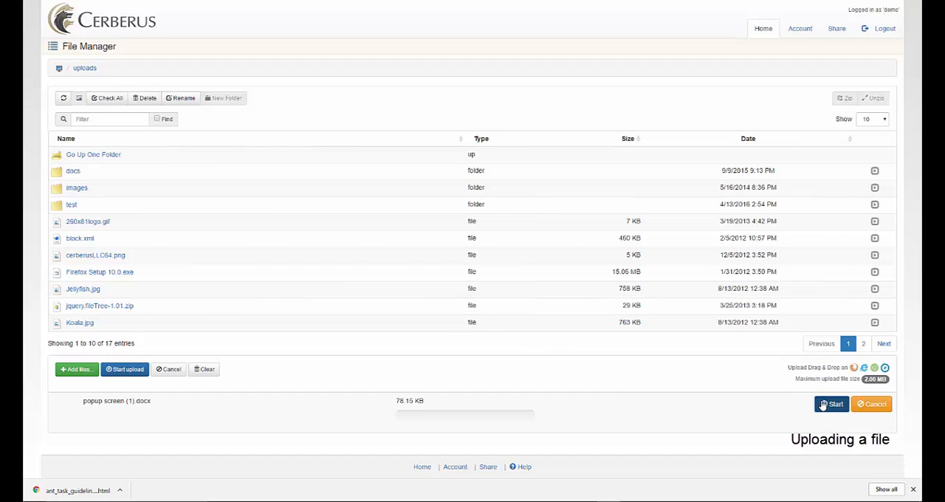
click(830, 405)
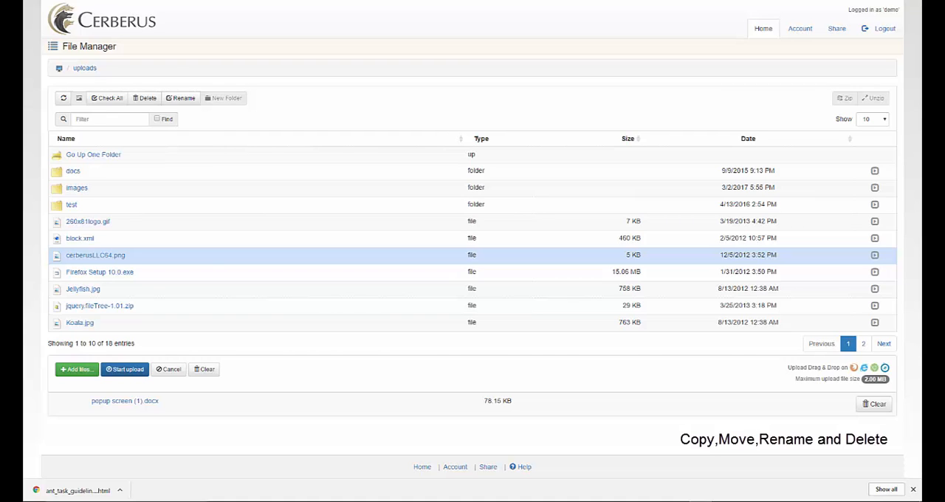
mouse_move(186, 257)
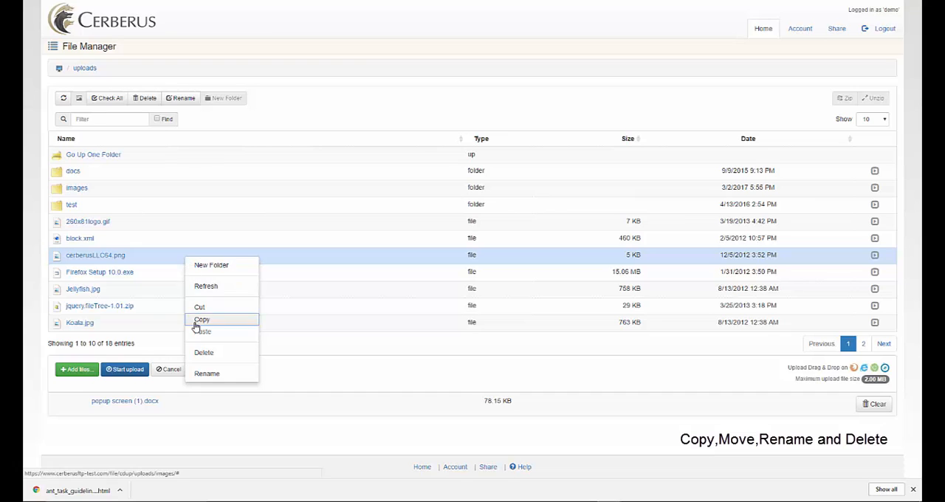
Copy cerberusLLC64.png from uploads and paste it into the uploads/images folder
click(201, 319)
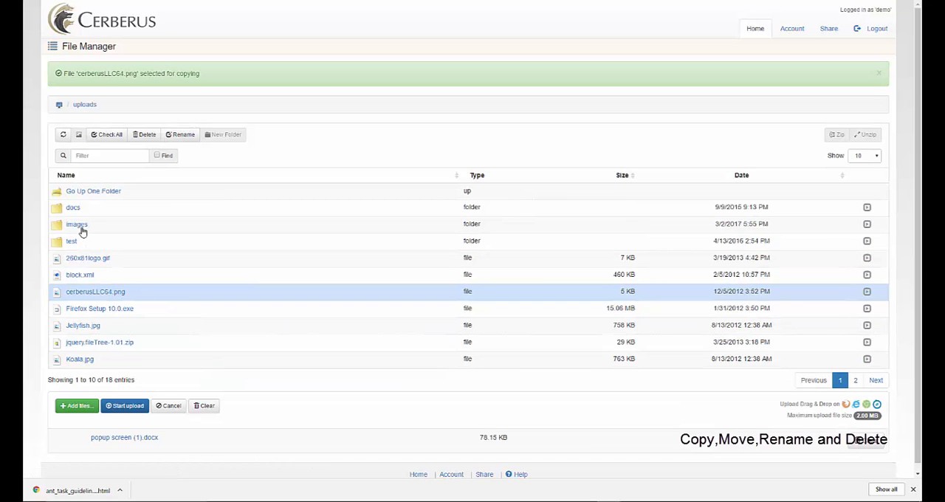
click(76, 224)
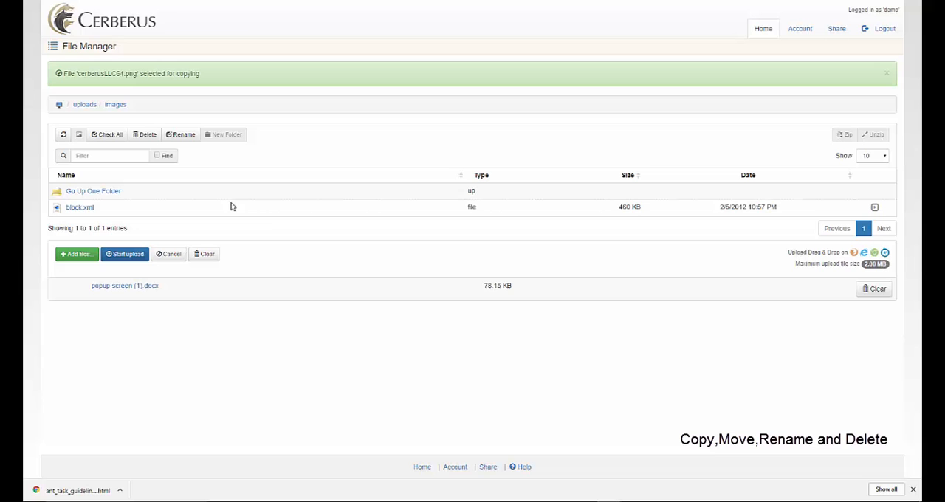
right_click(231, 207)
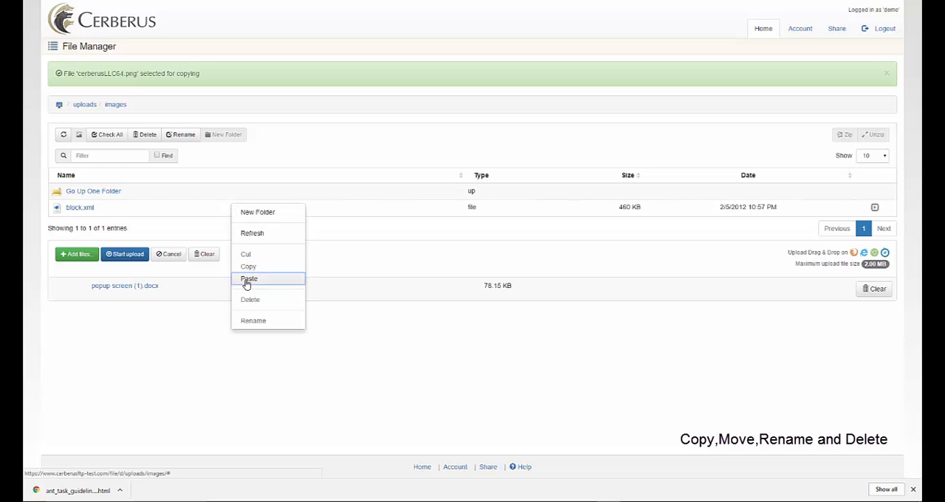
click(248, 278)
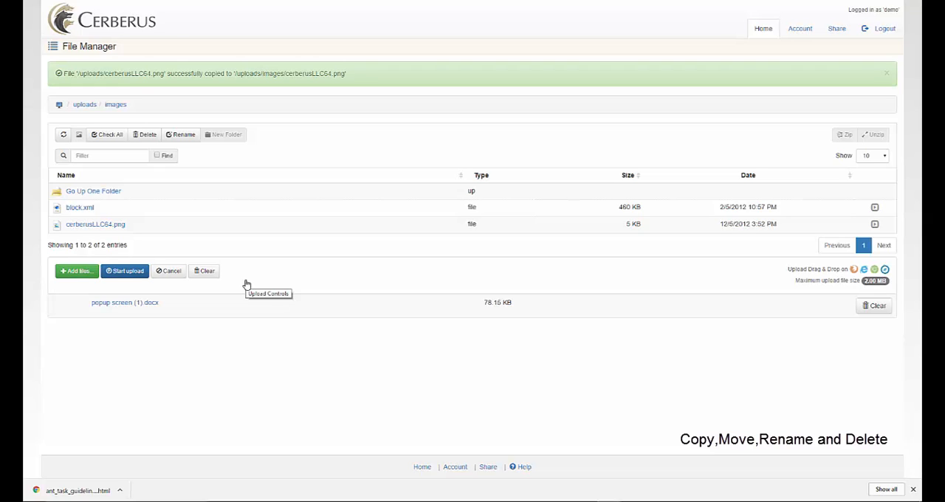
mouse_move(240, 233)
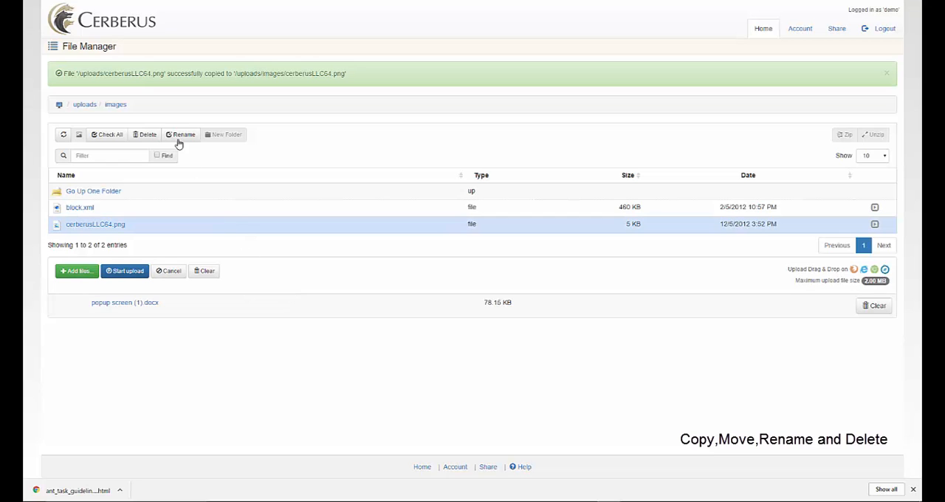
Rename the copied cerberusLLC64.png in images to a new name ending 'wa2'
click(180, 134)
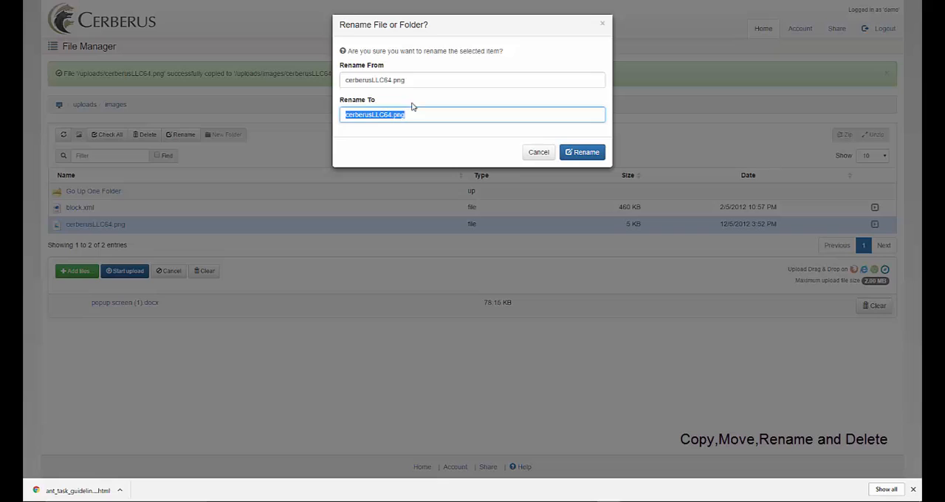
key(Delete)
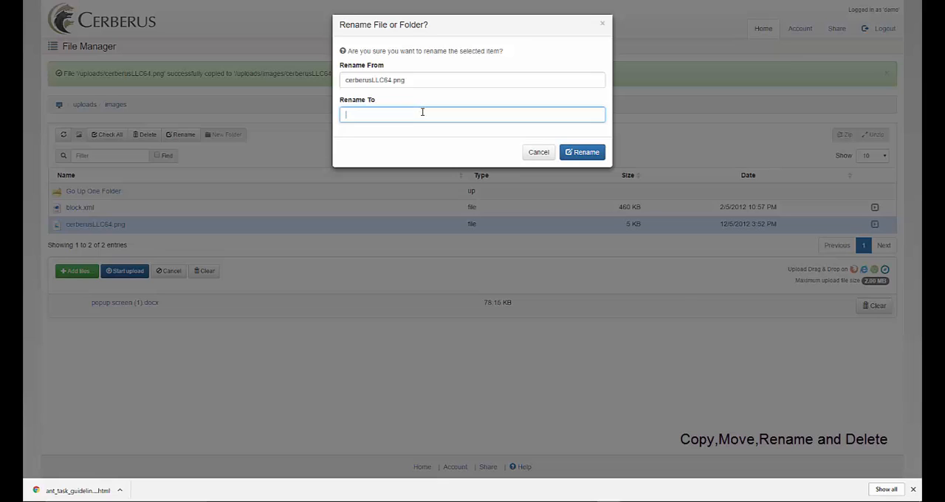
text(w)
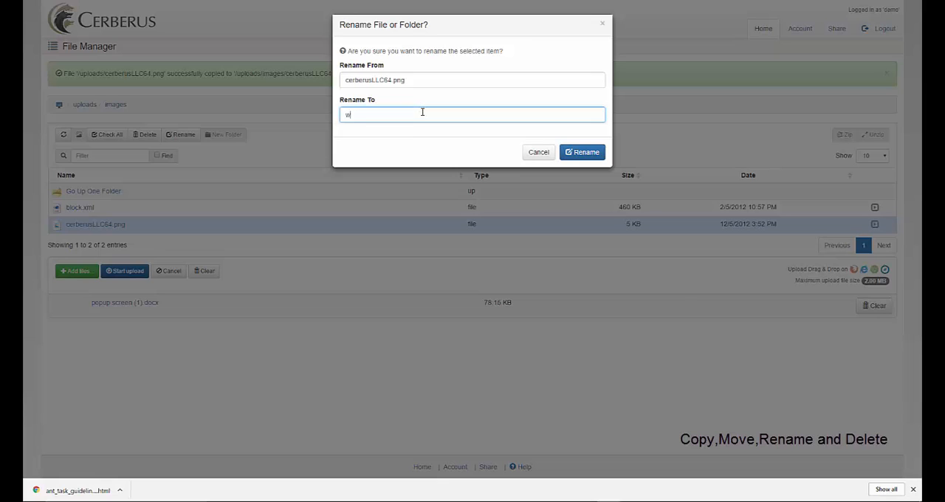
text(wa2)
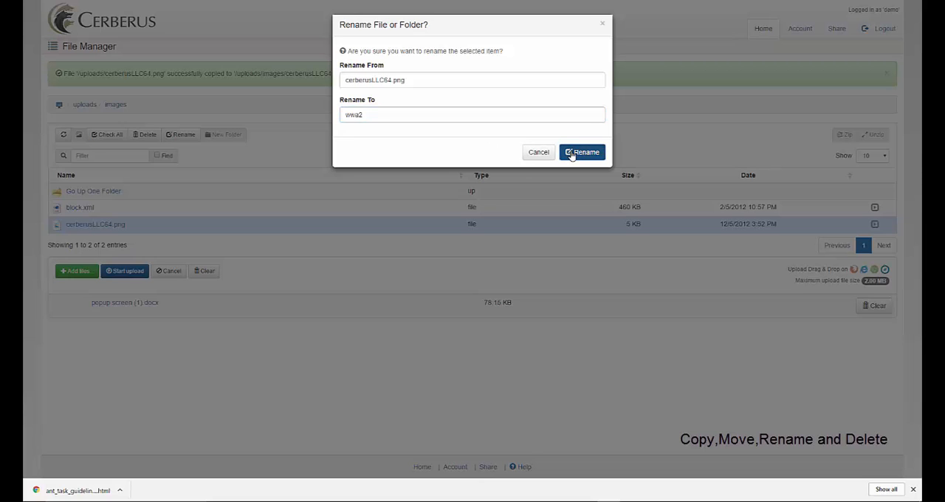
click(582, 153)
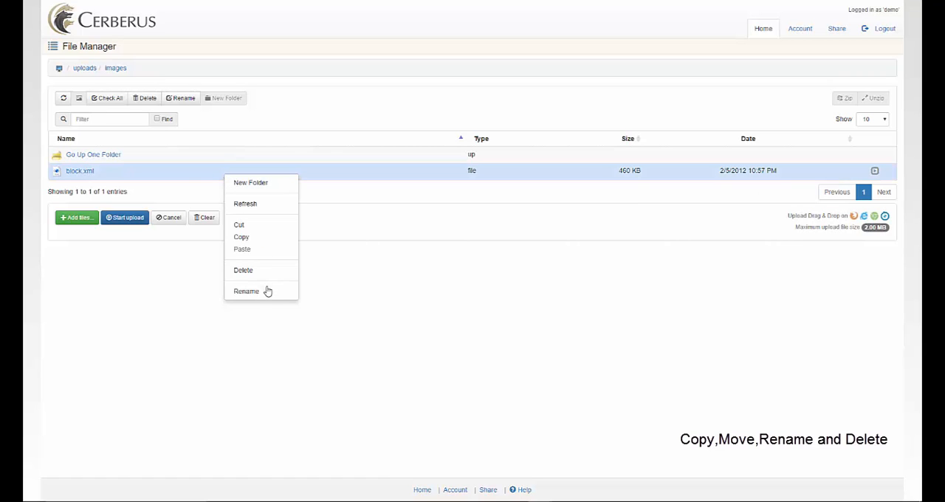
Rename block.xml to block.zip and dismiss the success message
click(245, 291)
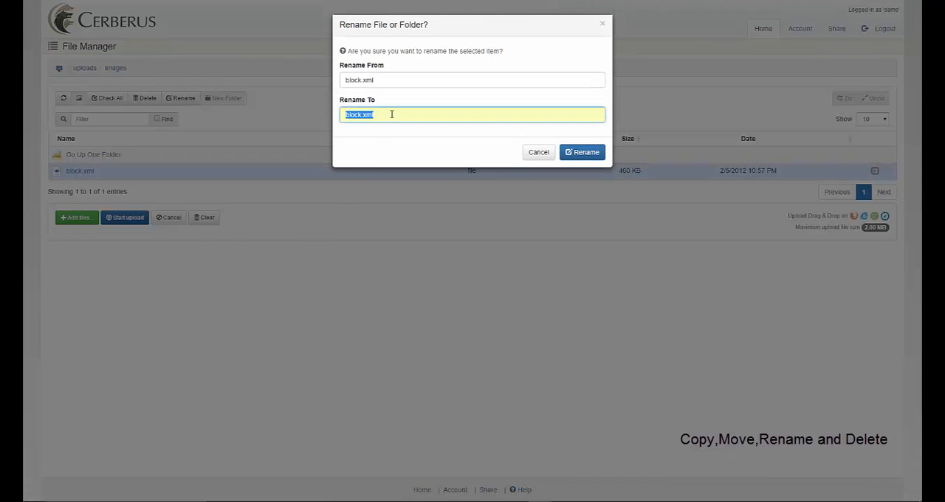
text(block.)
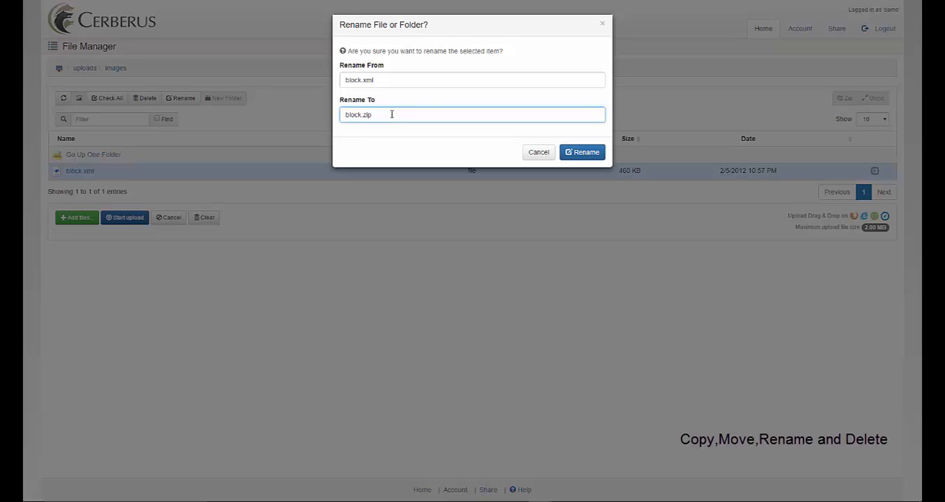
click(582, 151)
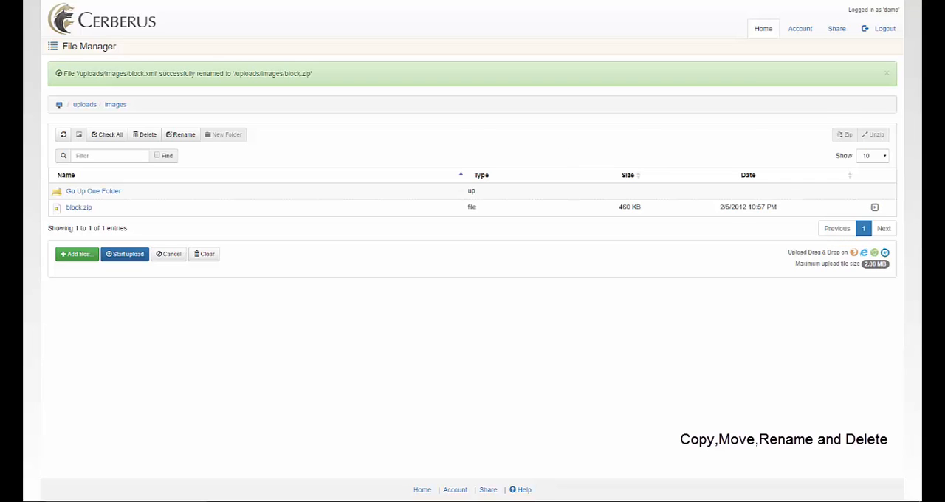
click(887, 74)
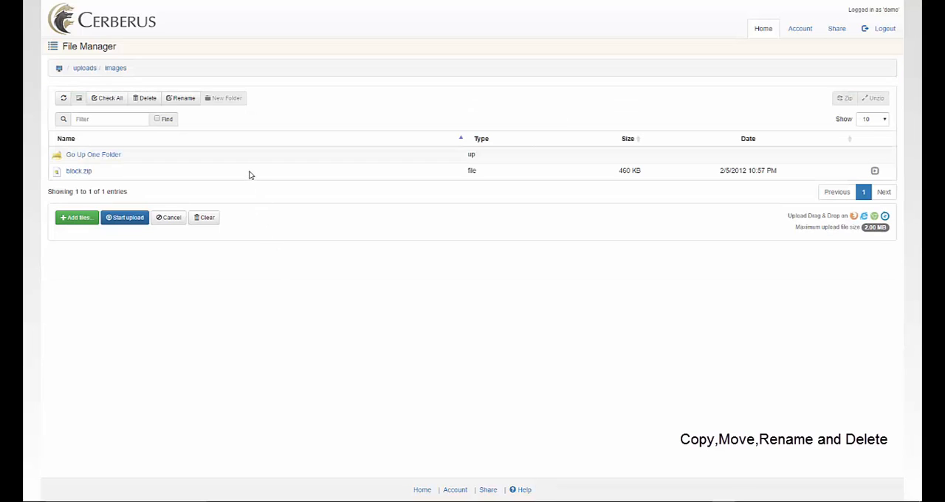
Permanently delete block.zip from the images folder, confirming the deletion
right_click(248, 171)
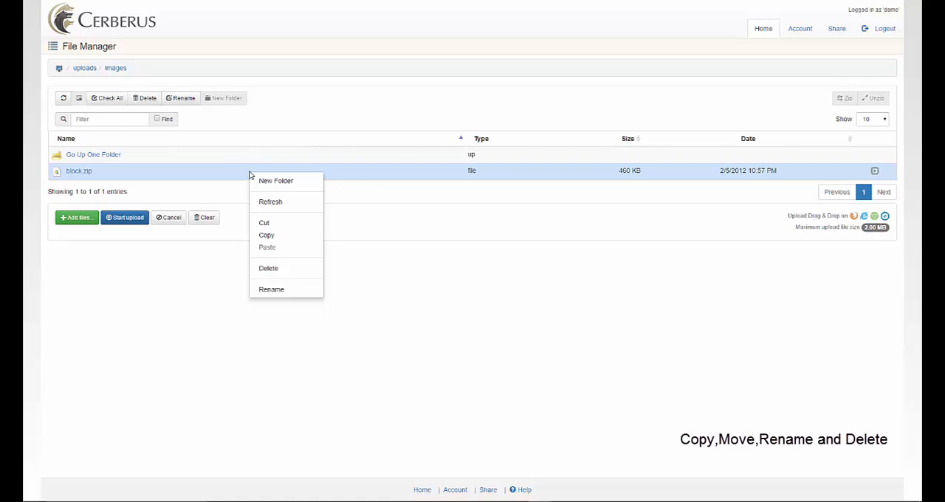
mouse_move(269, 269)
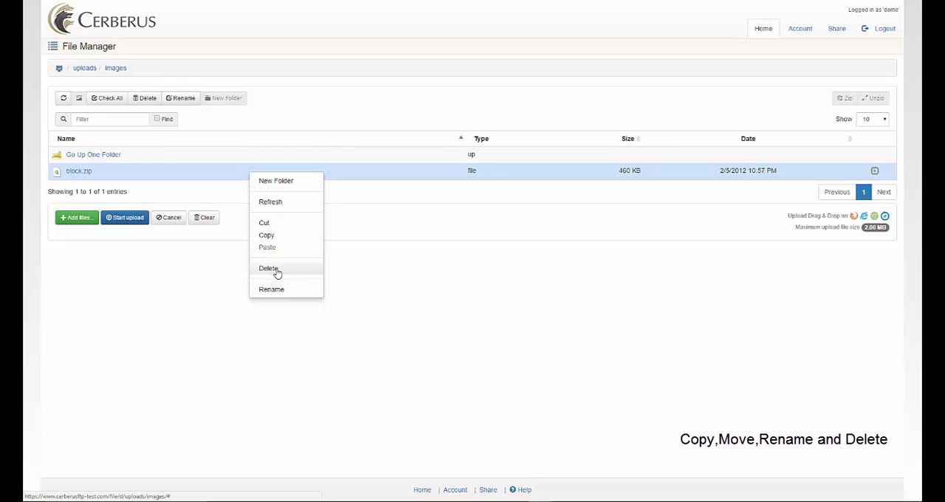
mouse_move(278, 269)
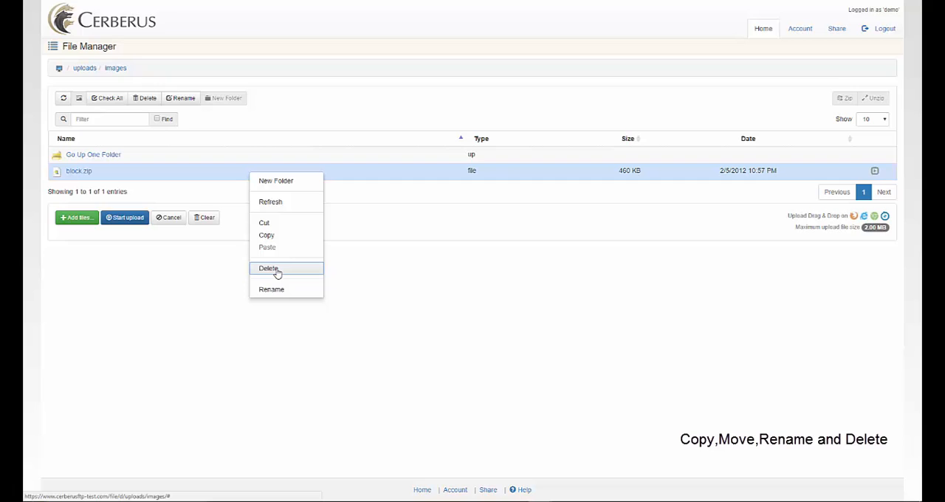
click(269, 269)
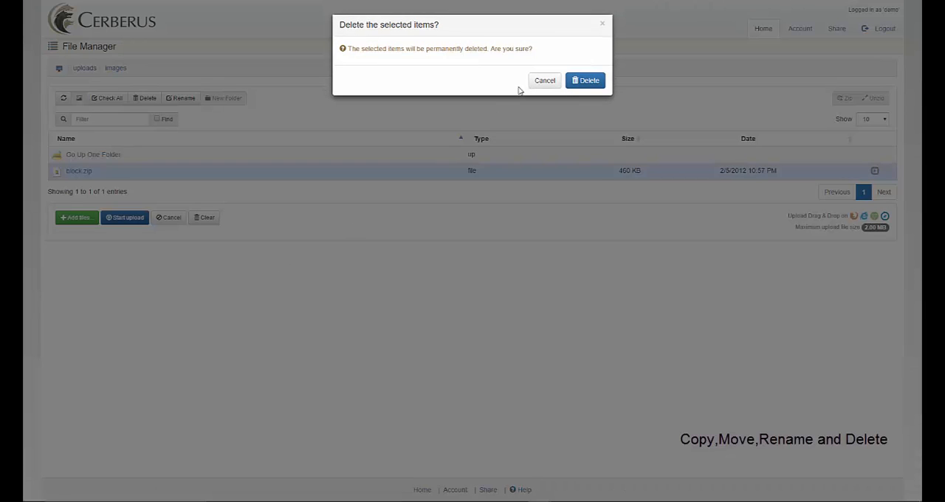
click(585, 79)
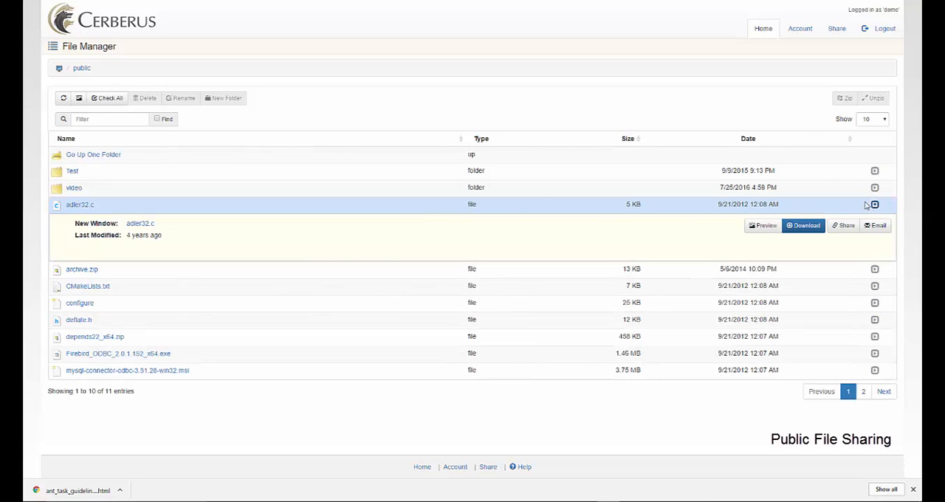
Share adler32.c with Allow Public Downloads, producing a 24-hour public link
click(845, 224)
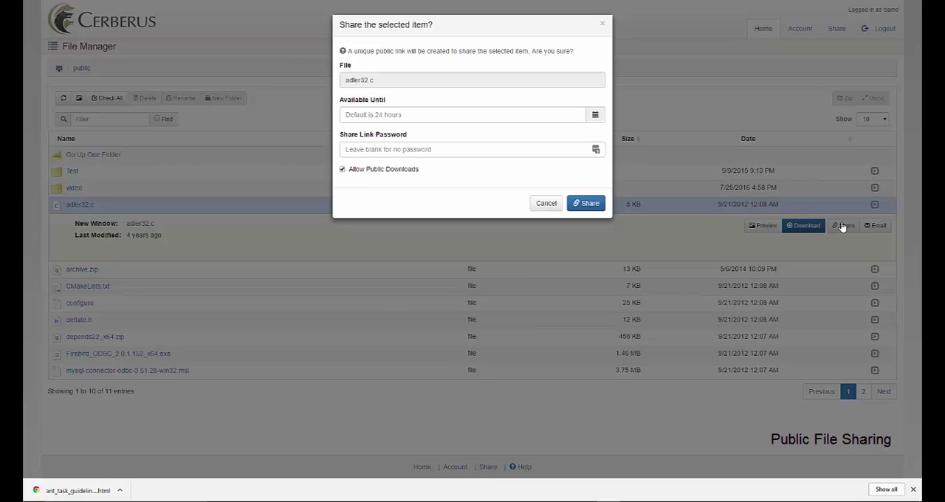
click(585, 204)
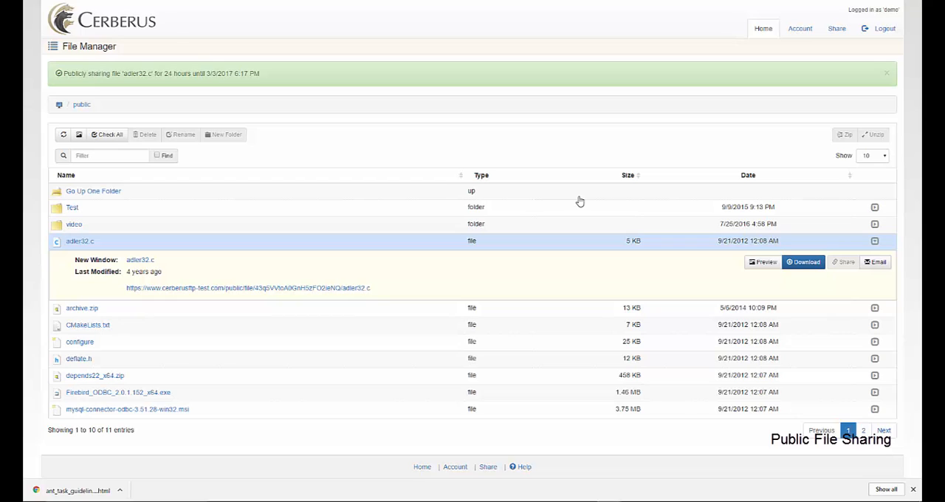
mouse_move(756, 256)
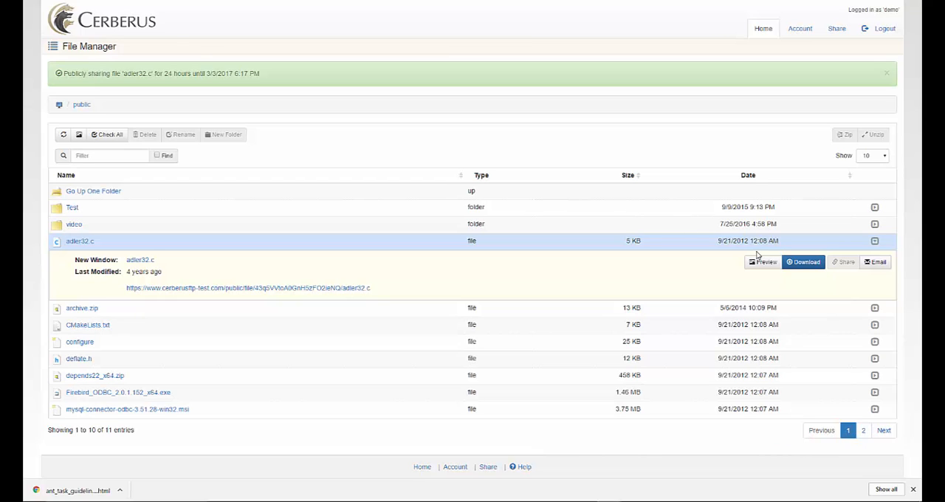